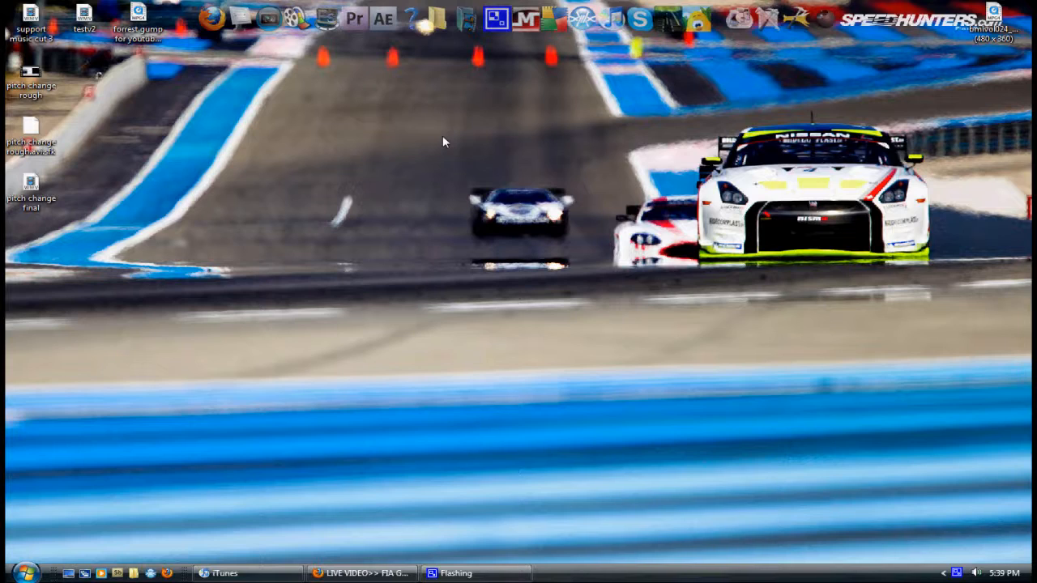
mouse_move(441, 115)
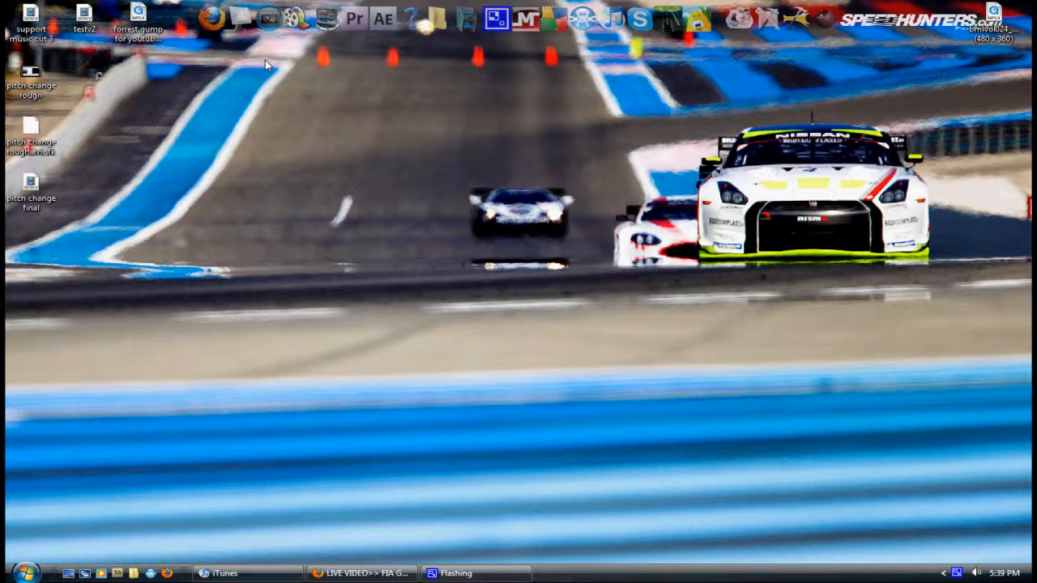
mouse_move(276, 26)
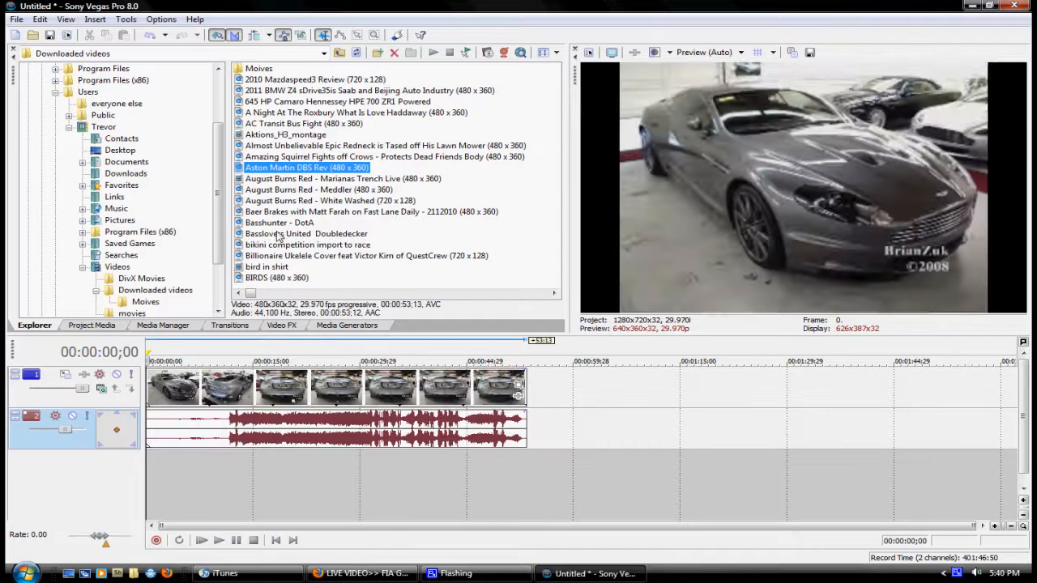
Add the AC Transit Bus Fight video onto new tracks below the Aston Martin clip.
click(305, 123)
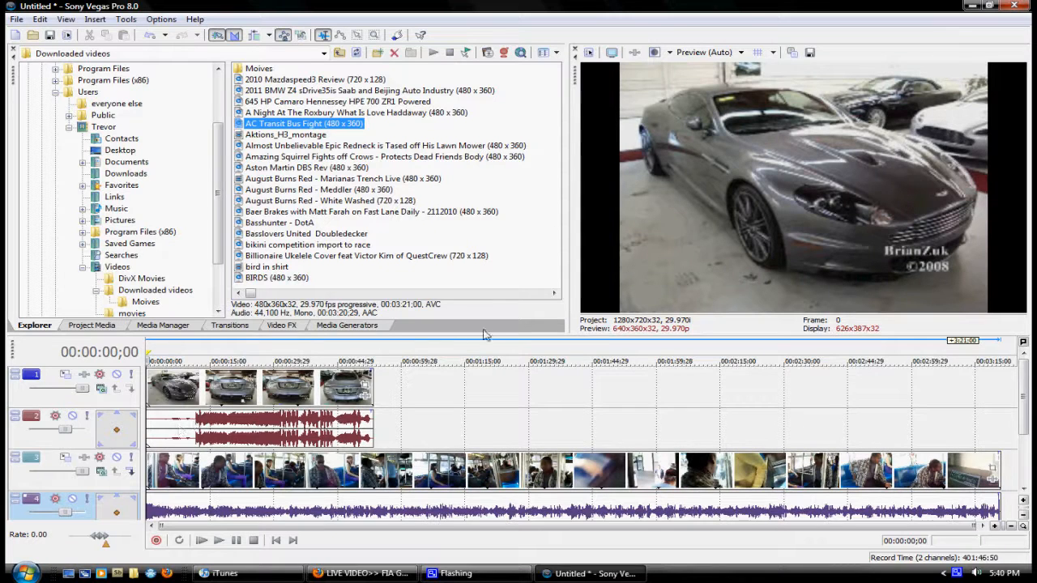
mouse_move(480, 393)
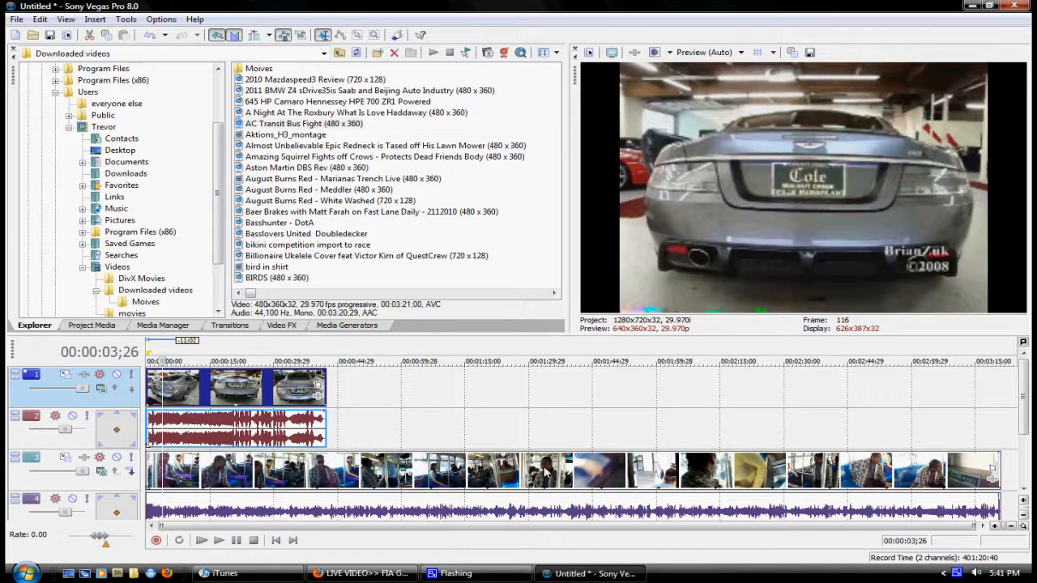
Trim the AC Transit Bus Fight event's right edge leftward to shorten it.
click(543, 363)
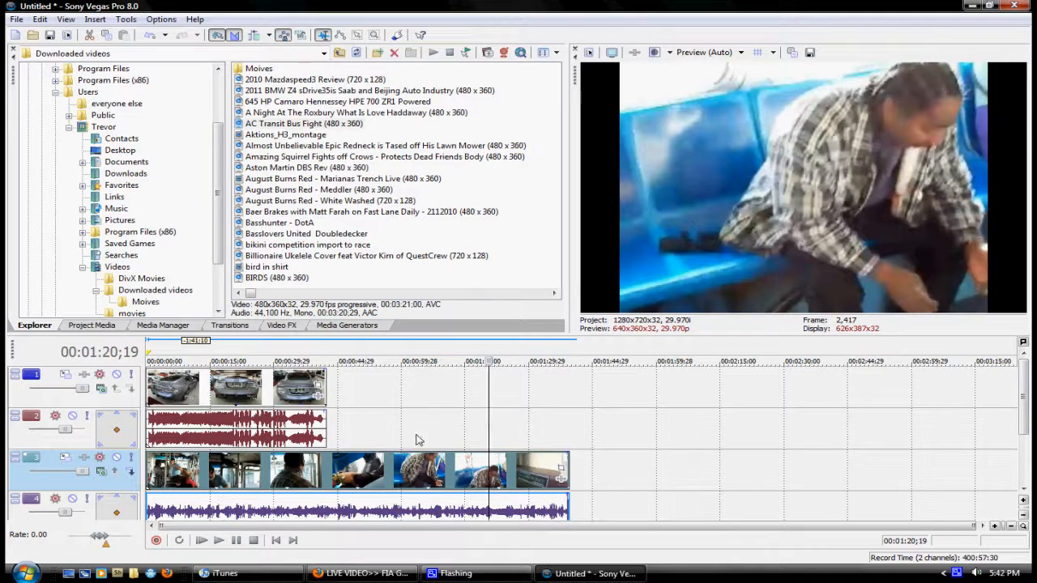
mouse_move(480, 486)
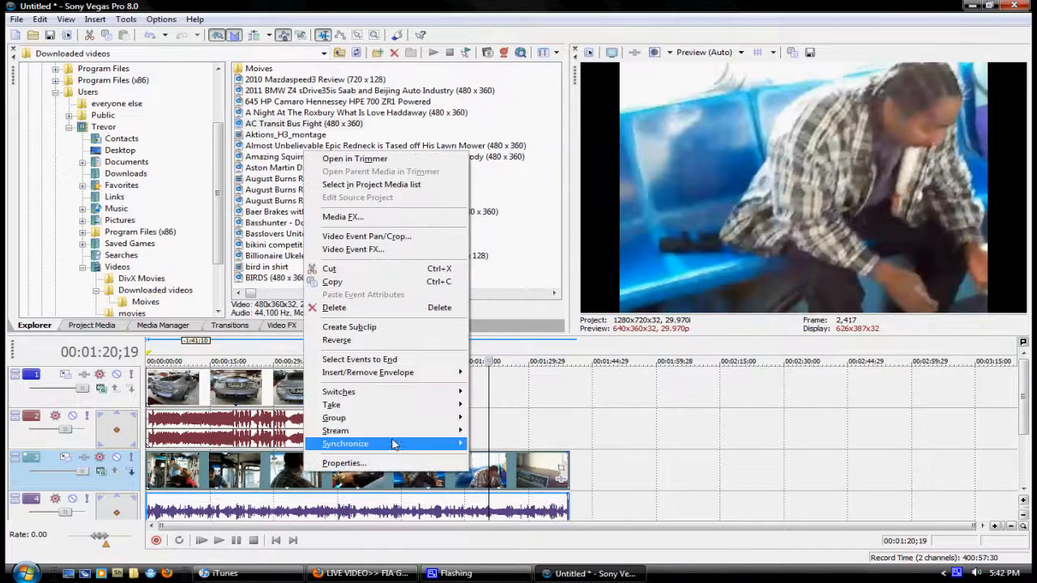
mouse_move(344, 463)
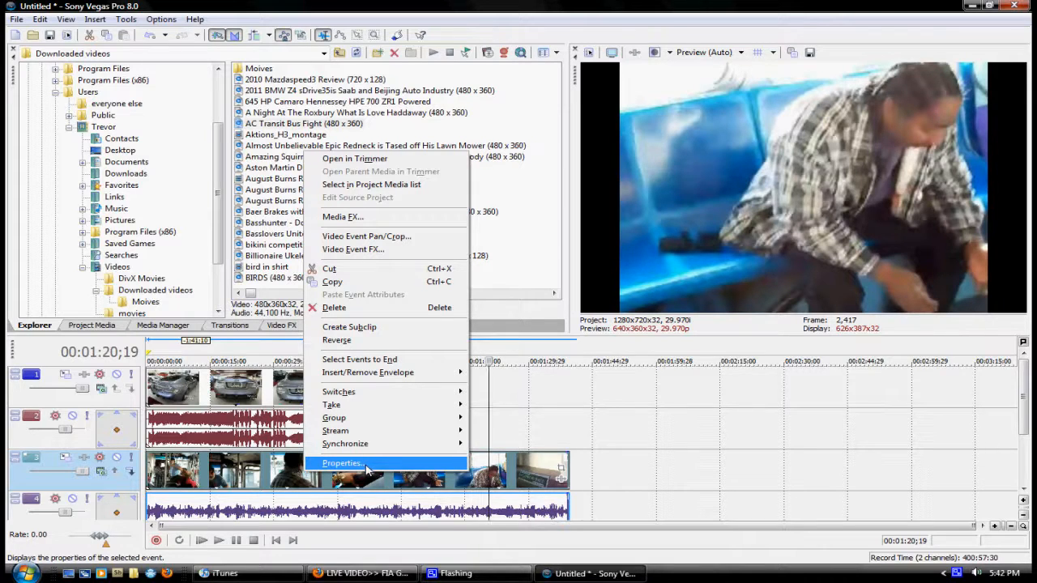
Set the bus fight clip's pixel aspect ratio to 1.2121 (NTSC DV Widescreen) in its Media properties.
click(341, 463)
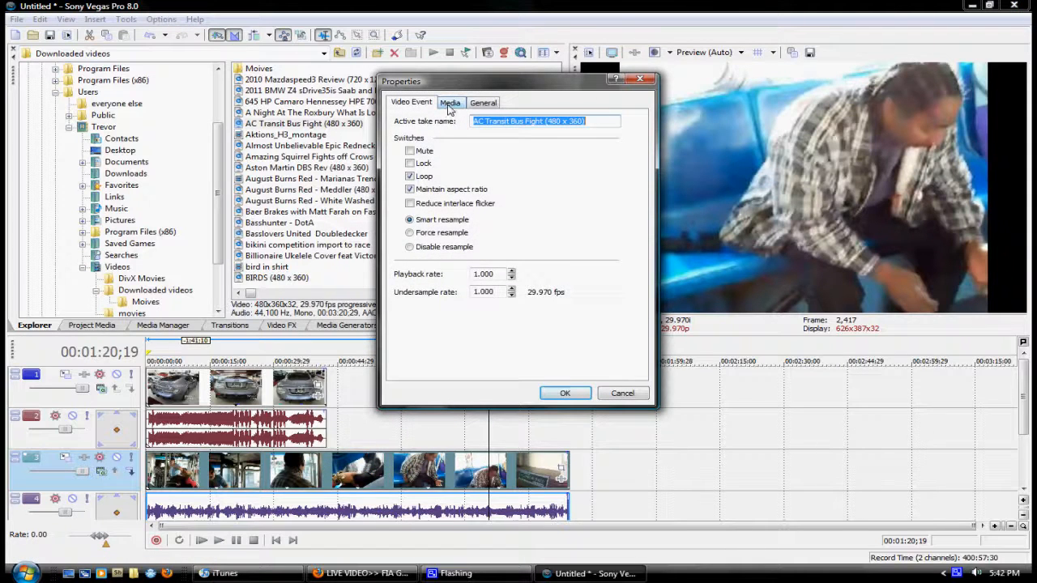
click(450, 102)
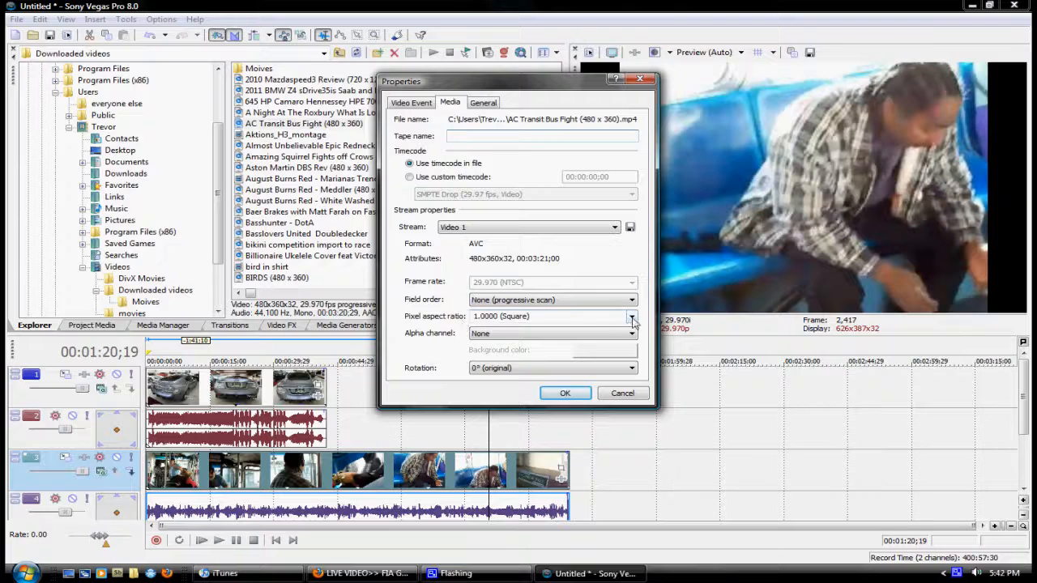
click(632, 317)
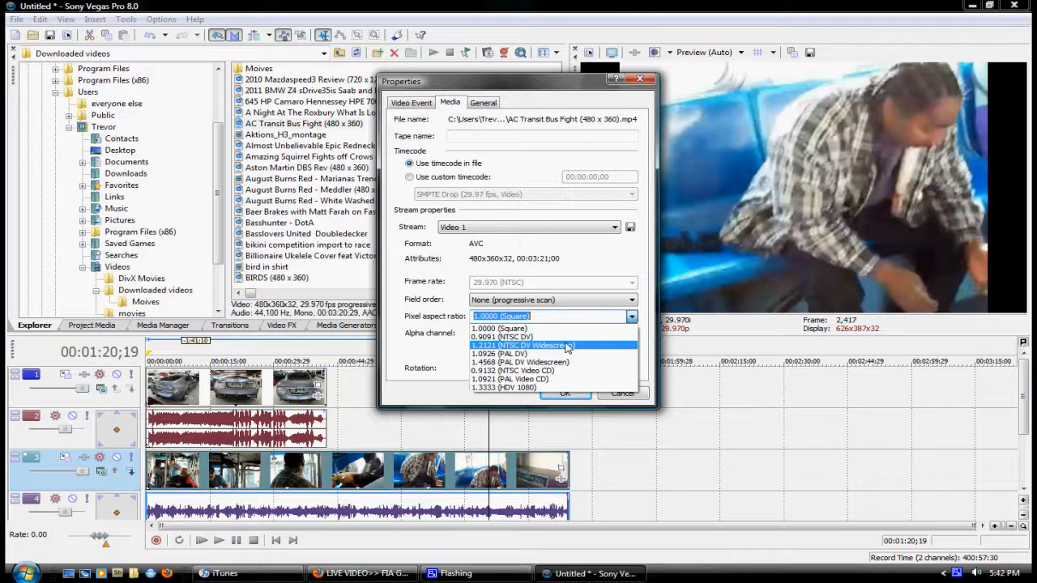
mouse_move(564, 363)
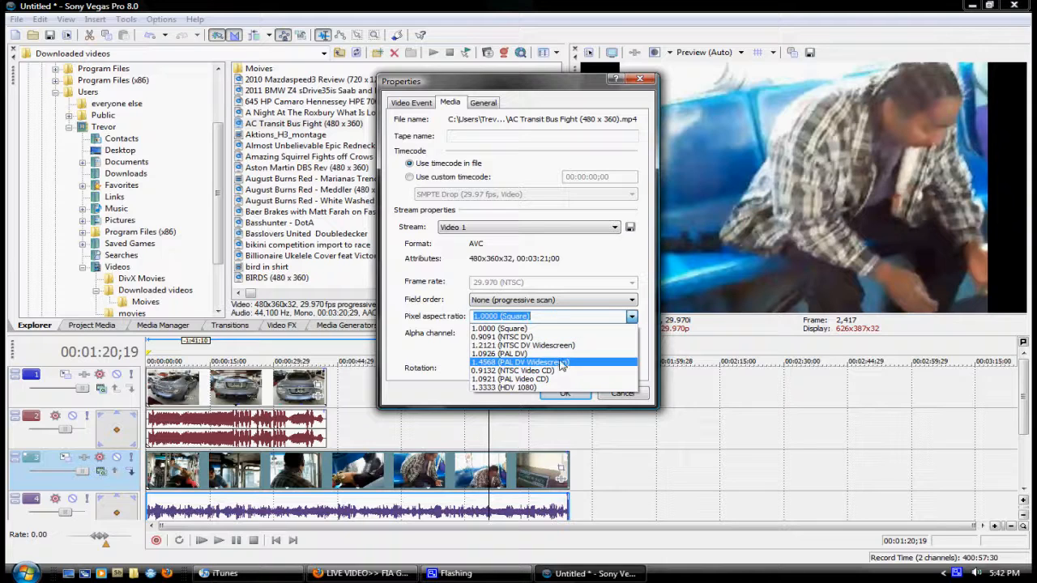
mouse_move(555, 345)
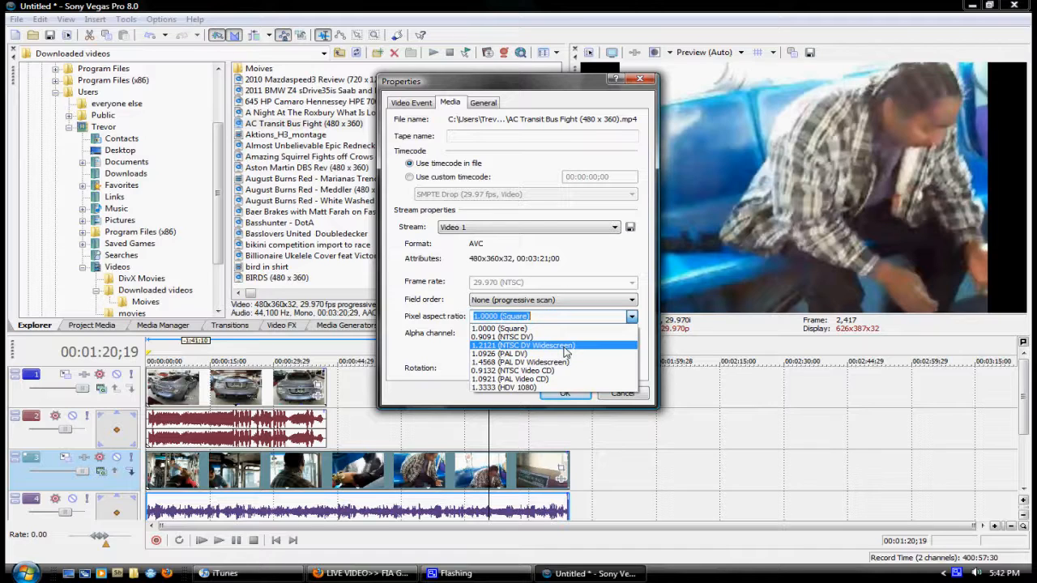
click(519, 345)
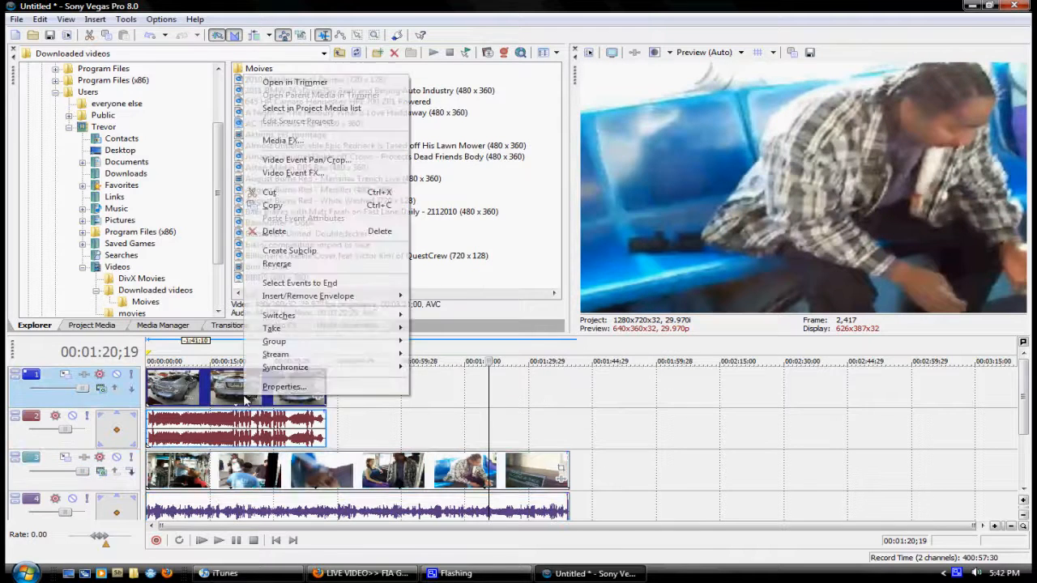
Set the Aston Martin clip's pixel aspect ratio to 1.2121 (NTSC DV Widescreen) and confirm.
click(282, 385)
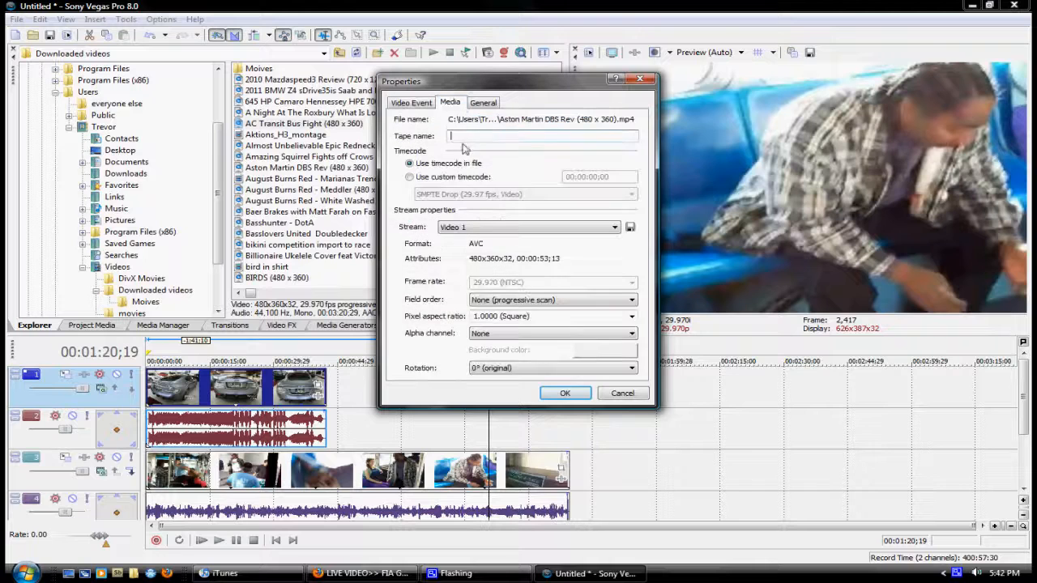
click(632, 316)
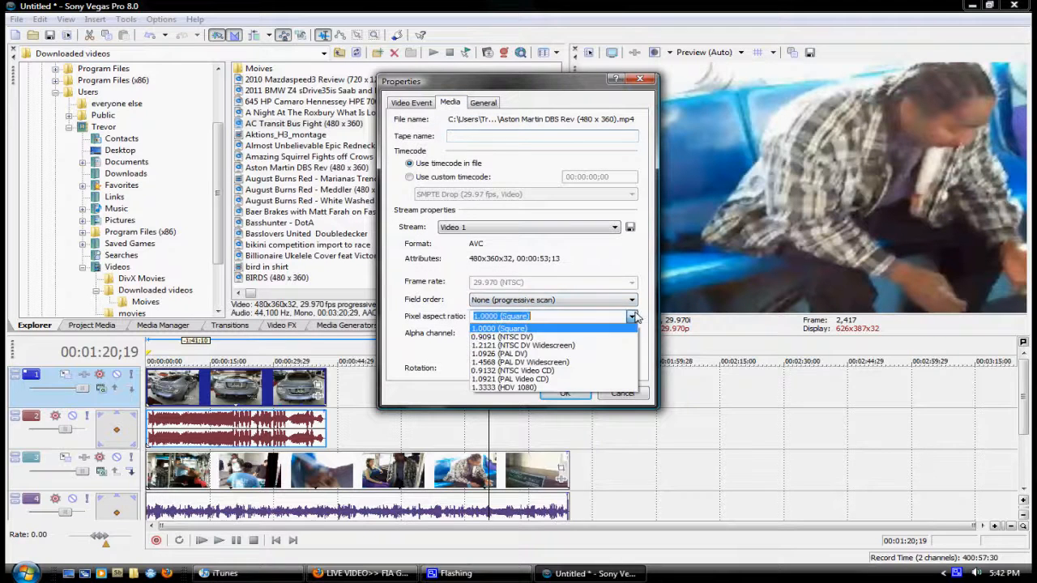
click(514, 346)
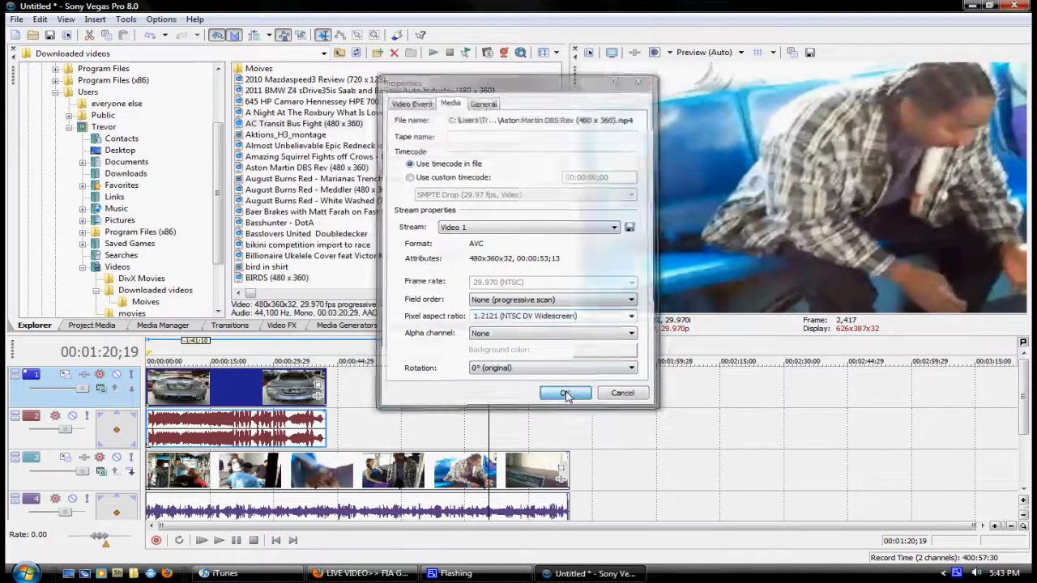
click(564, 394)
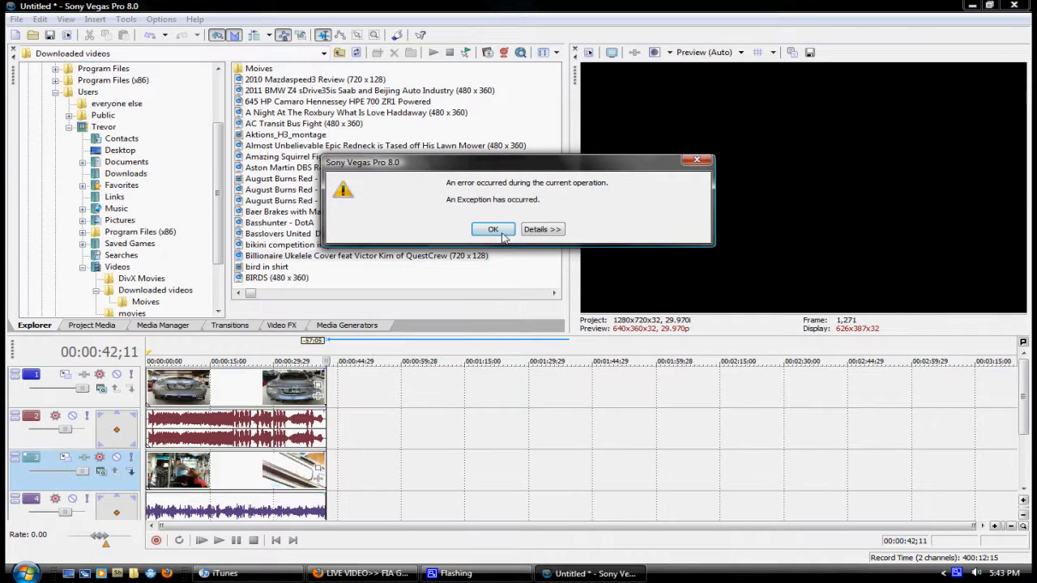
Dismiss the Sony Vegas exception error dialog with OK.
click(493, 228)
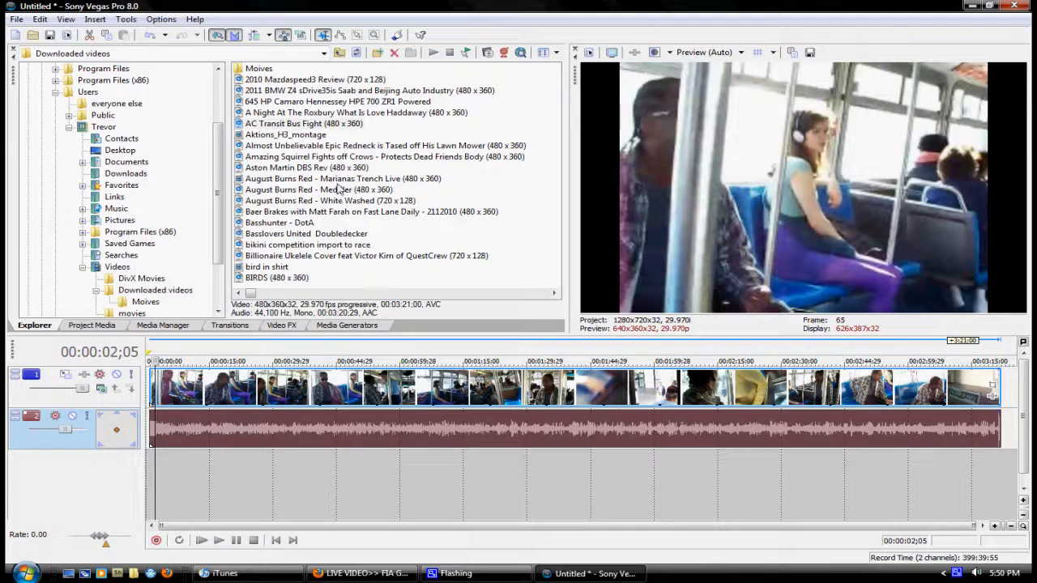
Place the Aston Martin DBS Rev clip on a new track above the bus clip.
click(305, 167)
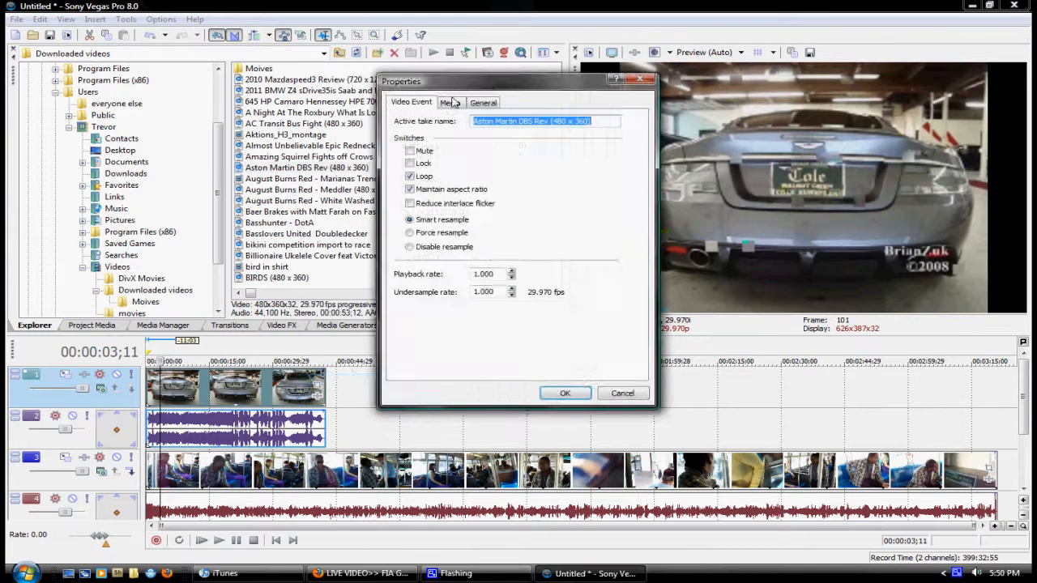
Review the car clip's Media details and close both clips' Properties dialogs.
click(450, 102)
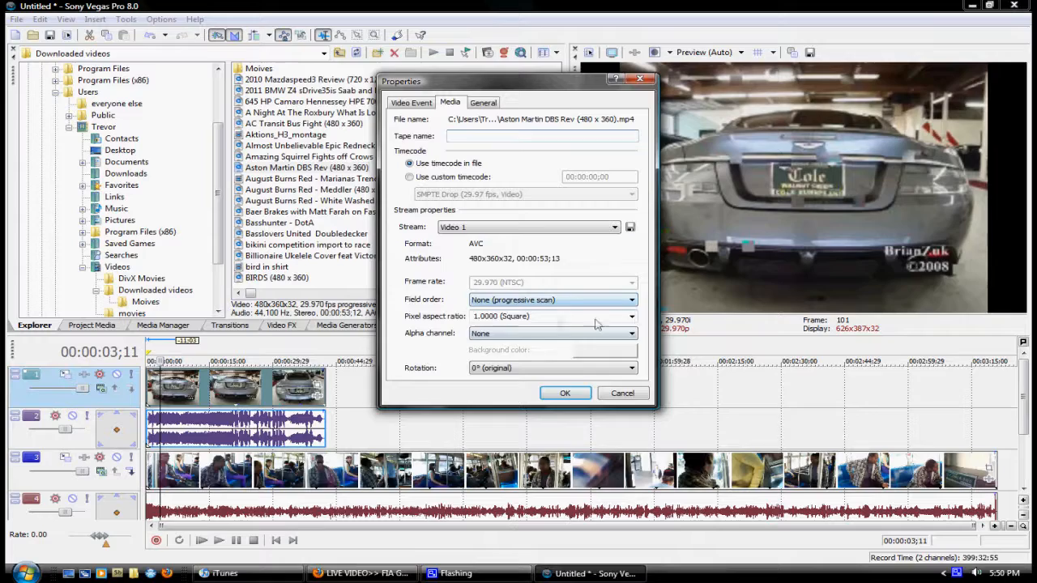
click(564, 394)
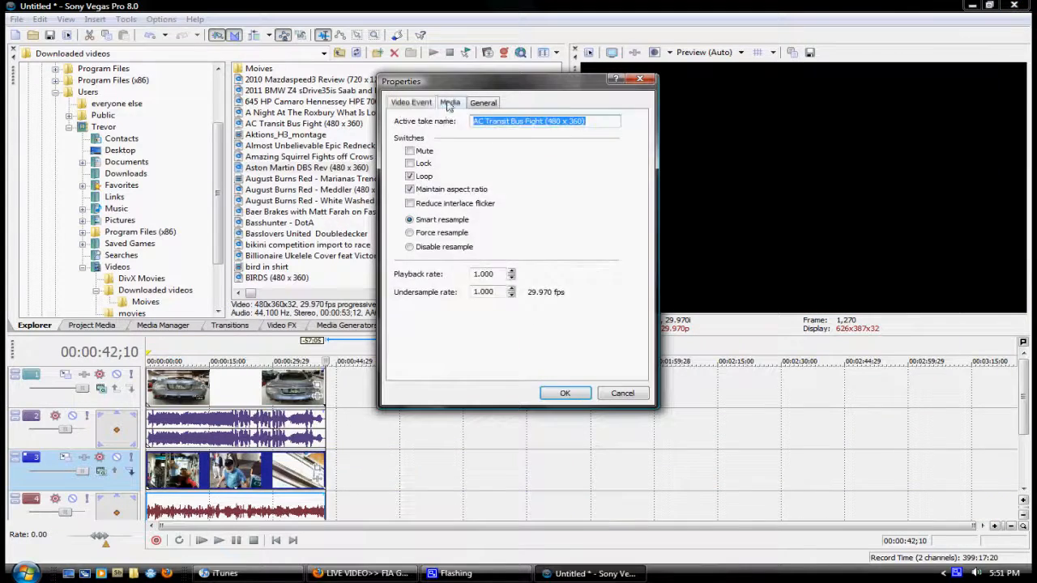
click(564, 394)
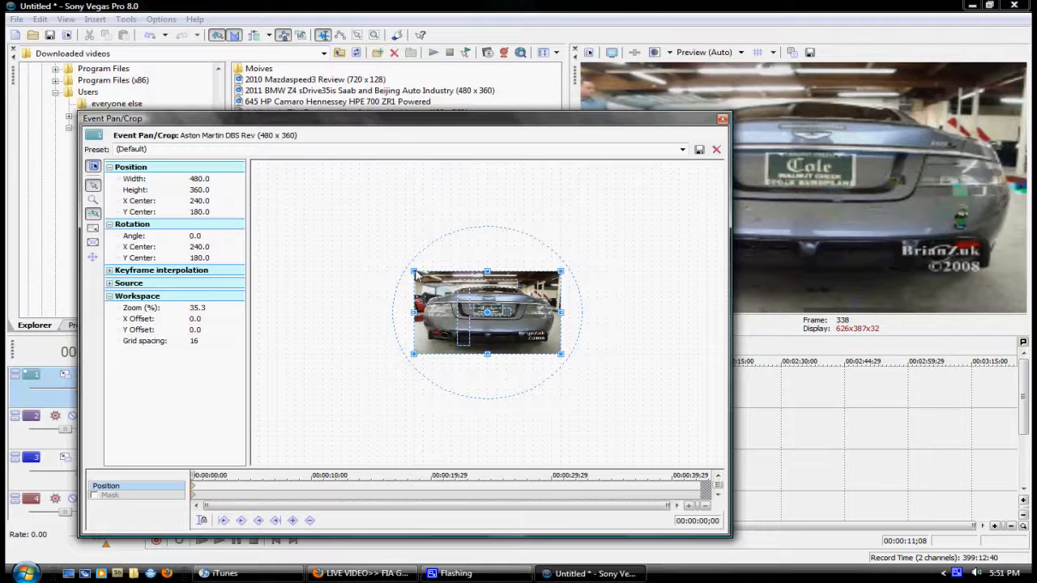
Enlarge the car clip's Pan/Crop frame to about 960x730 so it becomes a small lower-right inset.
drag(413, 272, 268, 185)
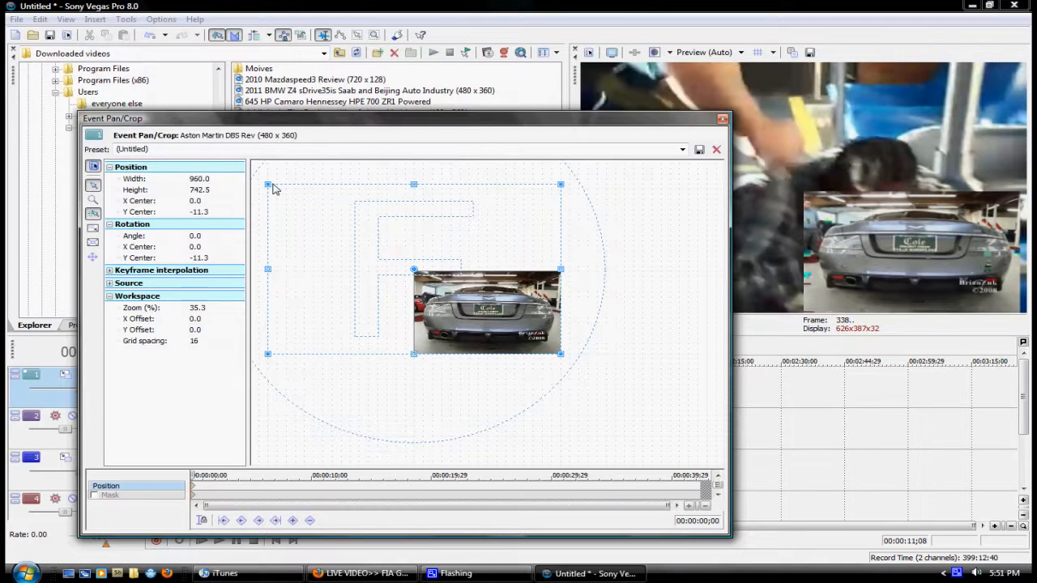
drag(267, 185, 267, 190)
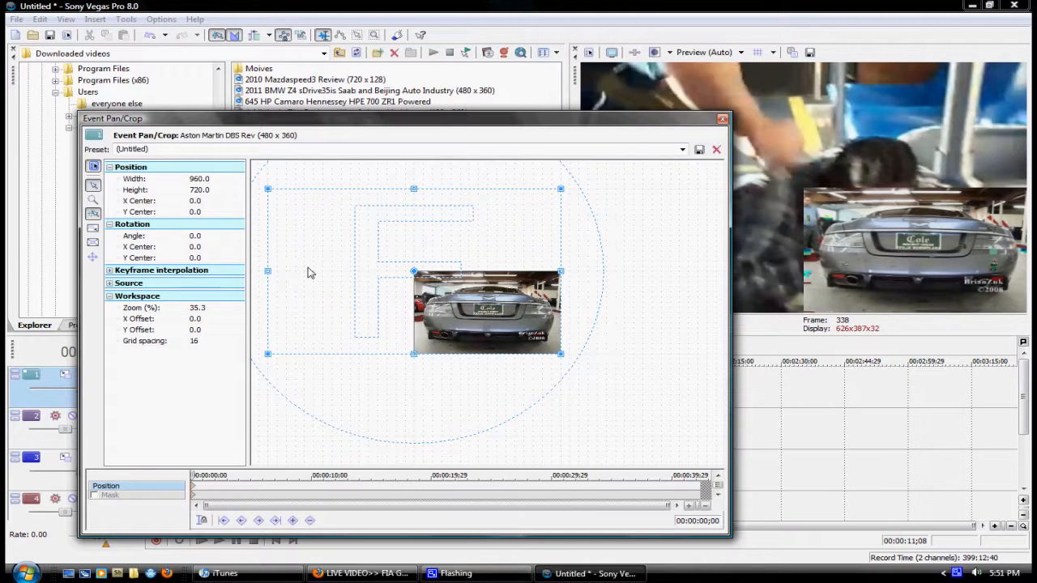
mouse_move(353, 285)
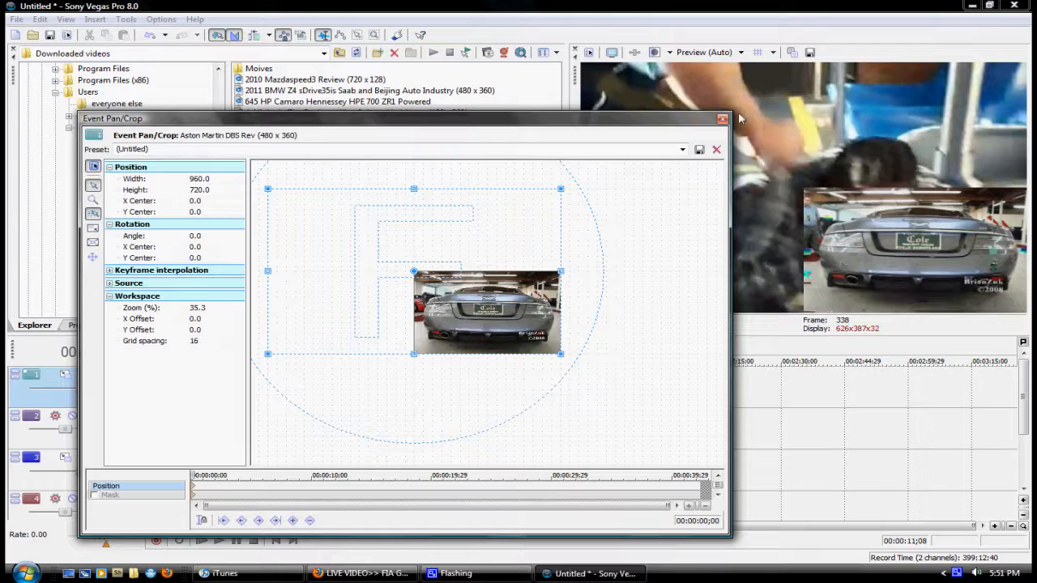
mouse_move(661, 266)
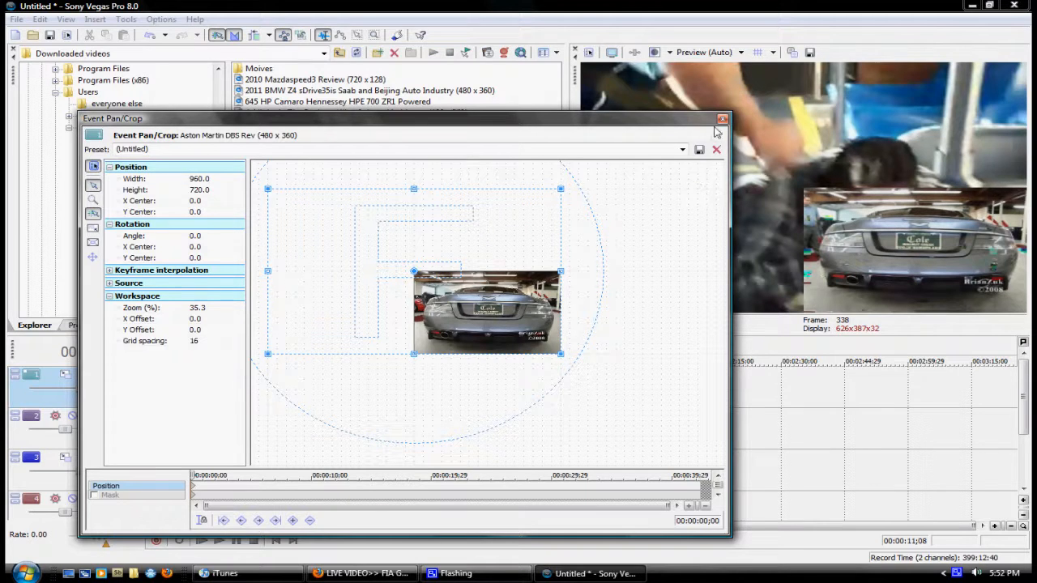
click(718, 120)
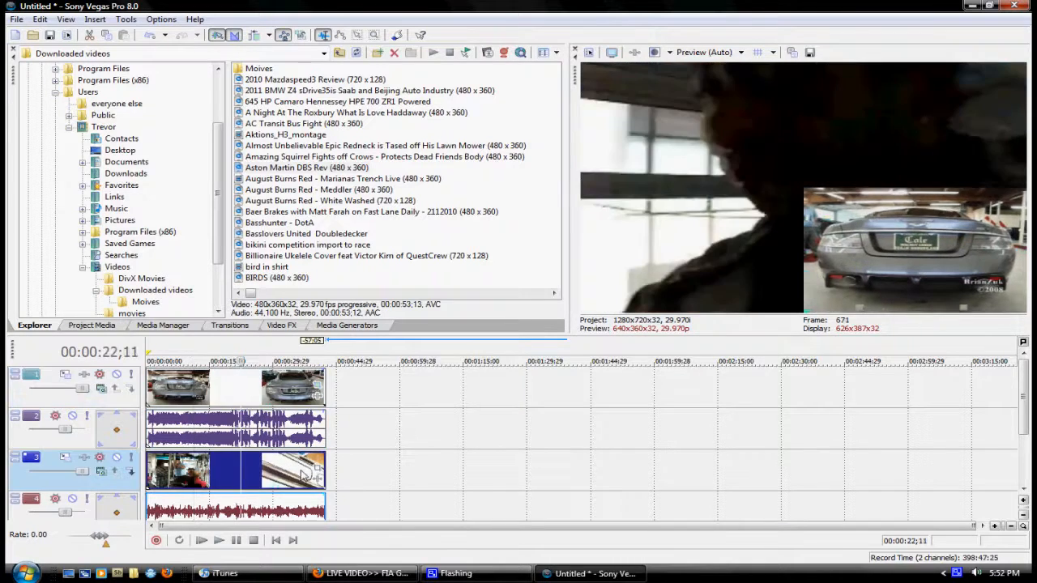
mouse_move(316, 470)
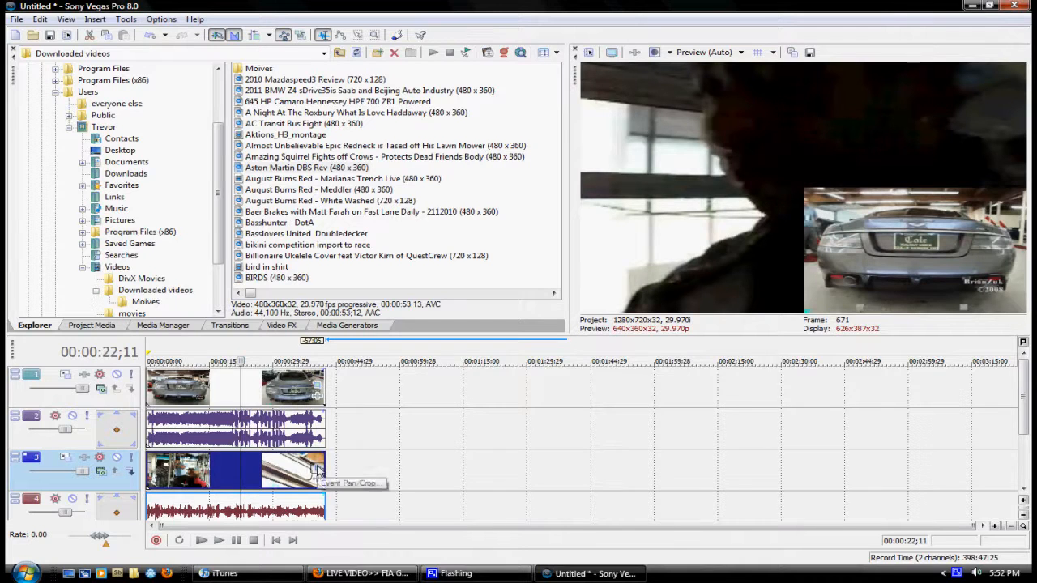
Open Event Pan/Crop for the AC Transit Bus Fight event.
click(316, 466)
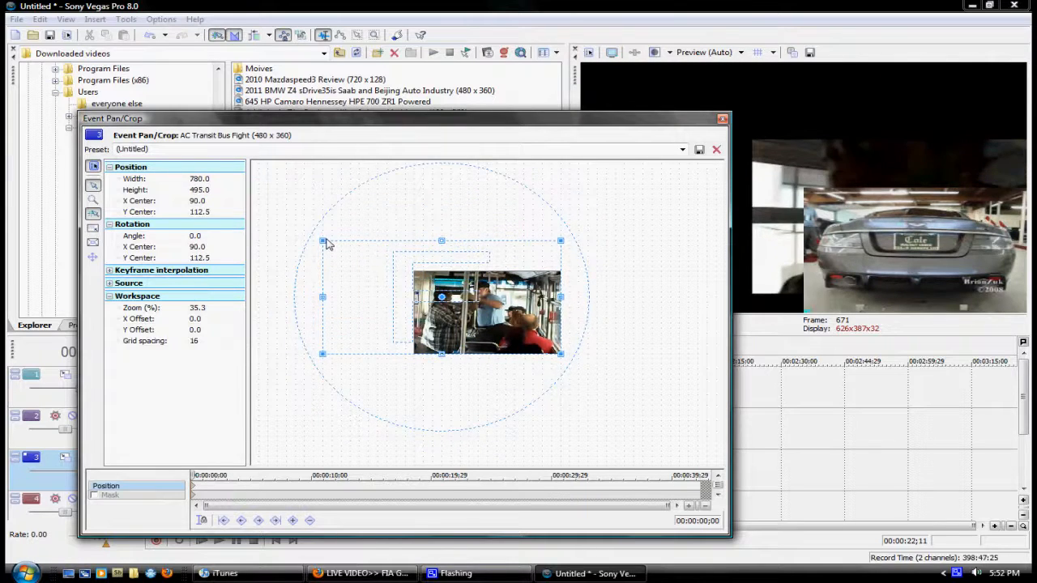
Enlarge the bus clip's Pan/Crop frame to about 960x730 so it shrinks into an upper-left inset.
drag(322, 240, 267, 185)
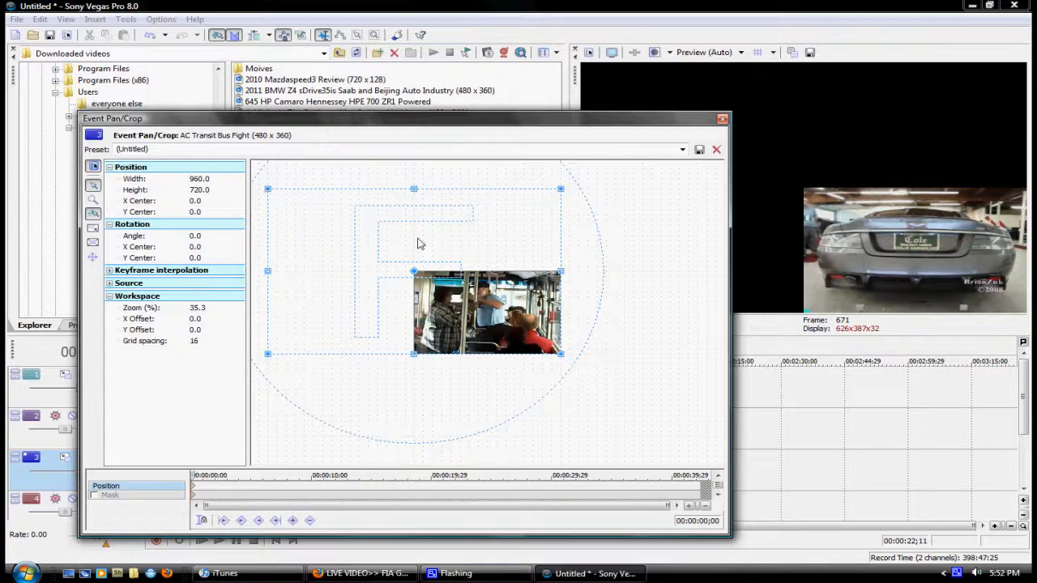
drag(413, 243, 495, 323)
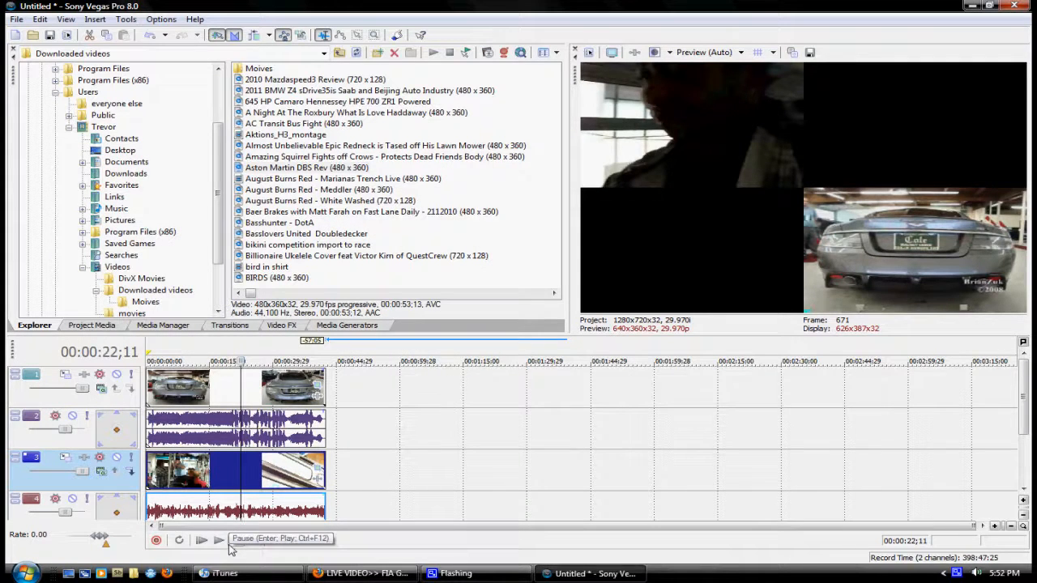
Preview the bus-fight and car insets from the start, then pause playback.
click(194, 541)
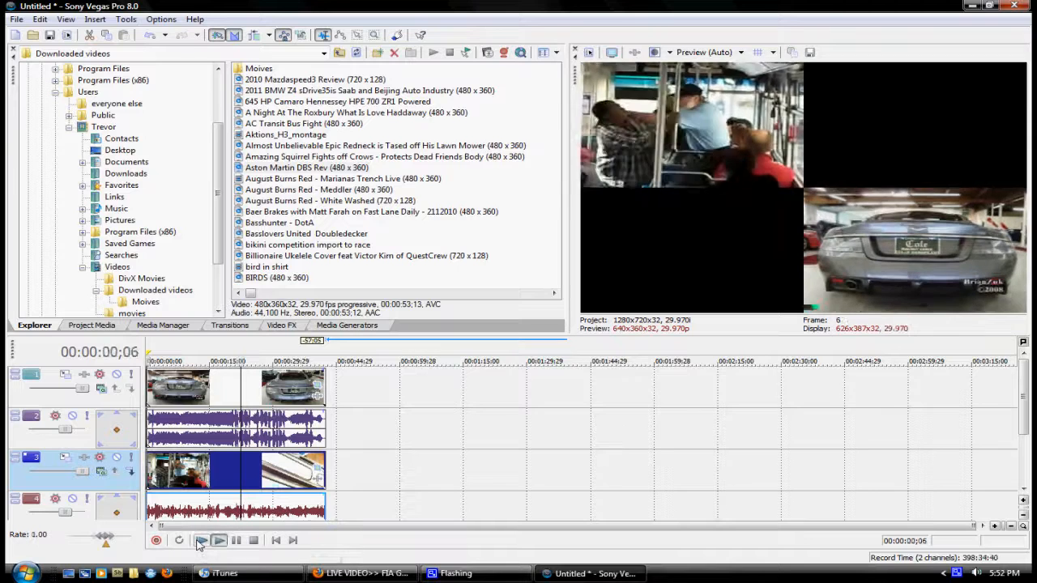
click(197, 542)
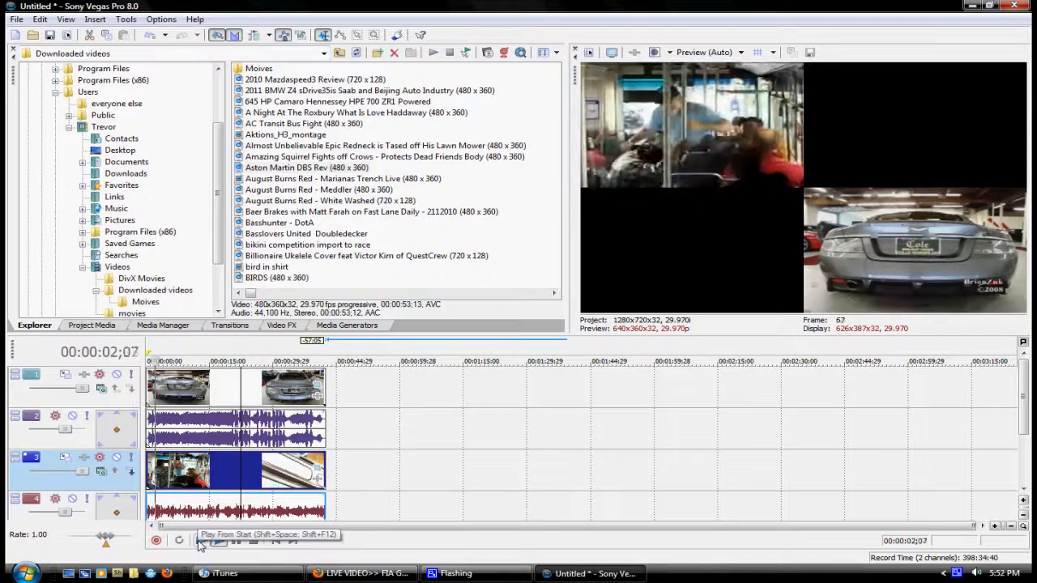
click(196, 541)
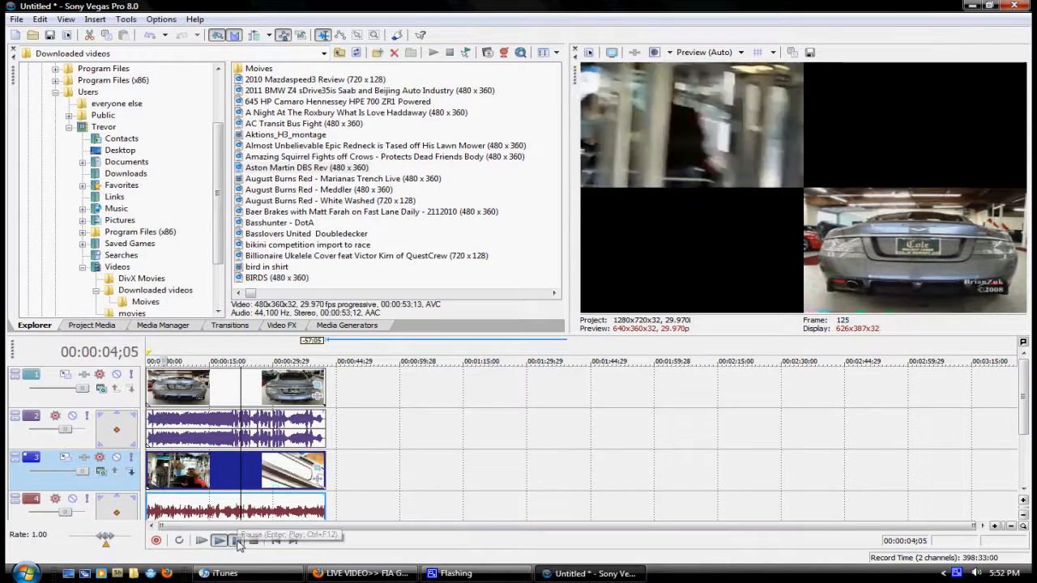
click(234, 541)
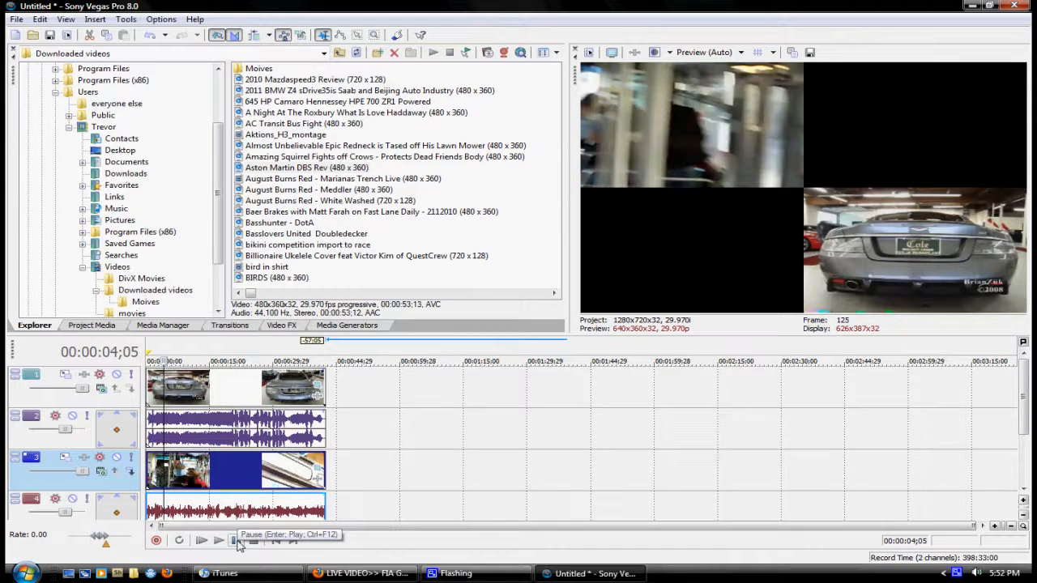